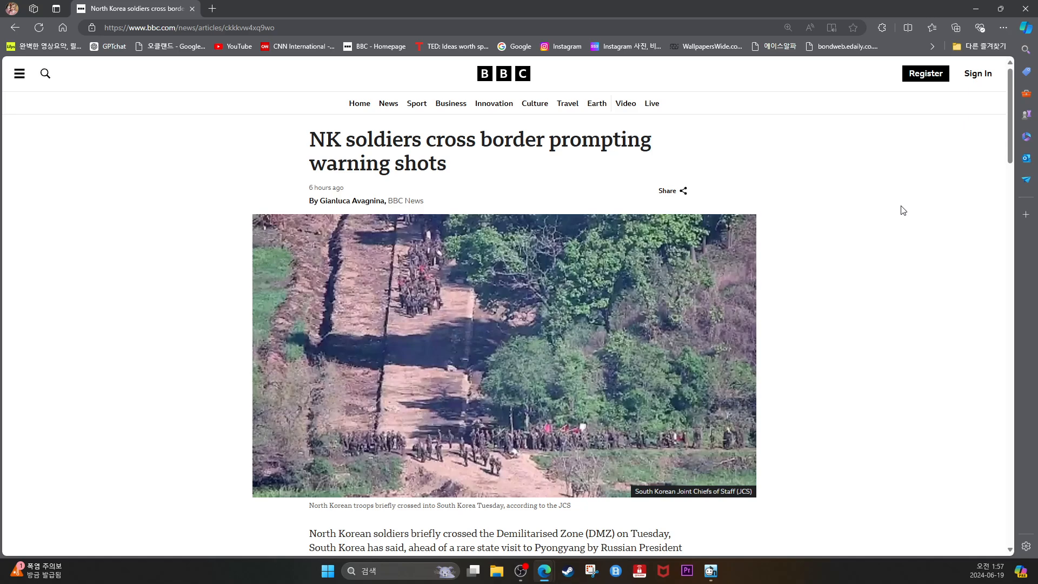
mouse_move(899, 295)
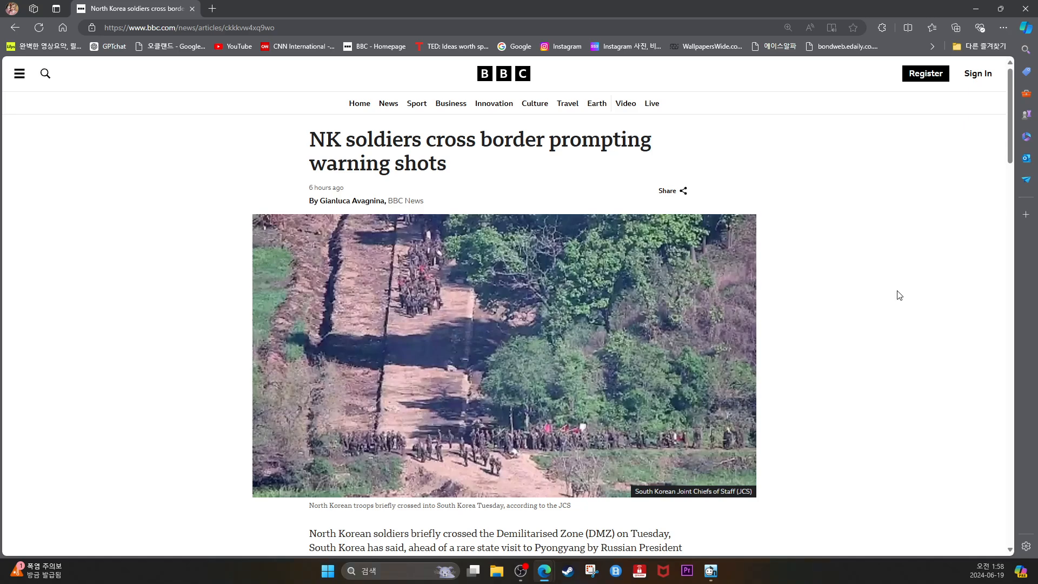
mouse_move(884, 379)
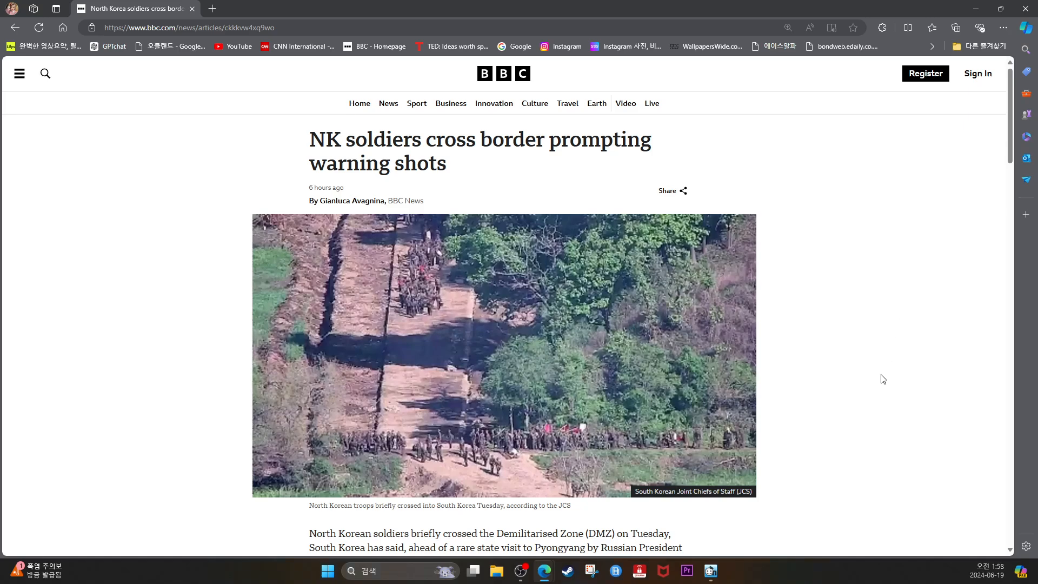
scroll("down", 3)
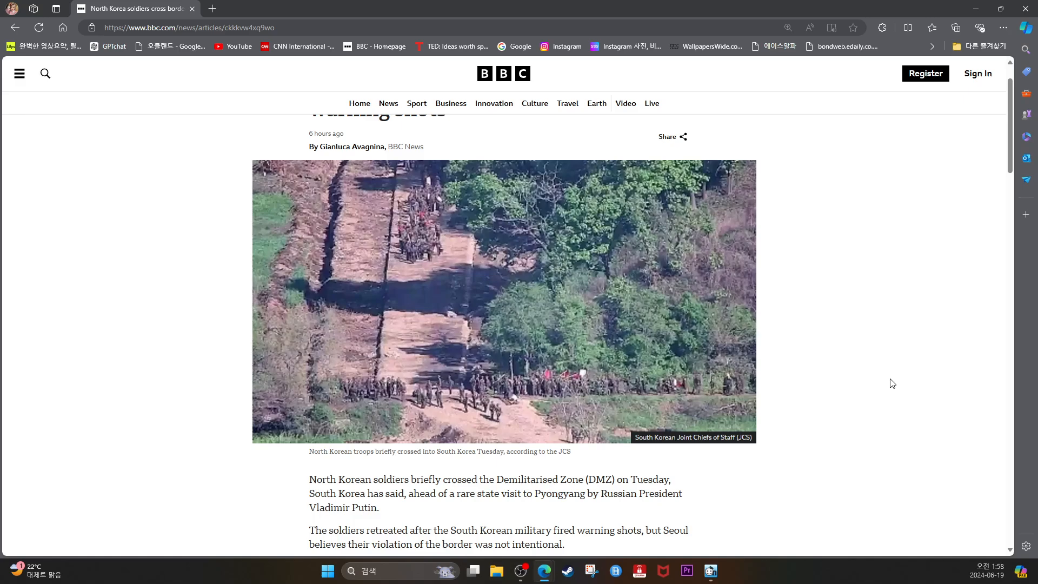
mouse_move(887, 344)
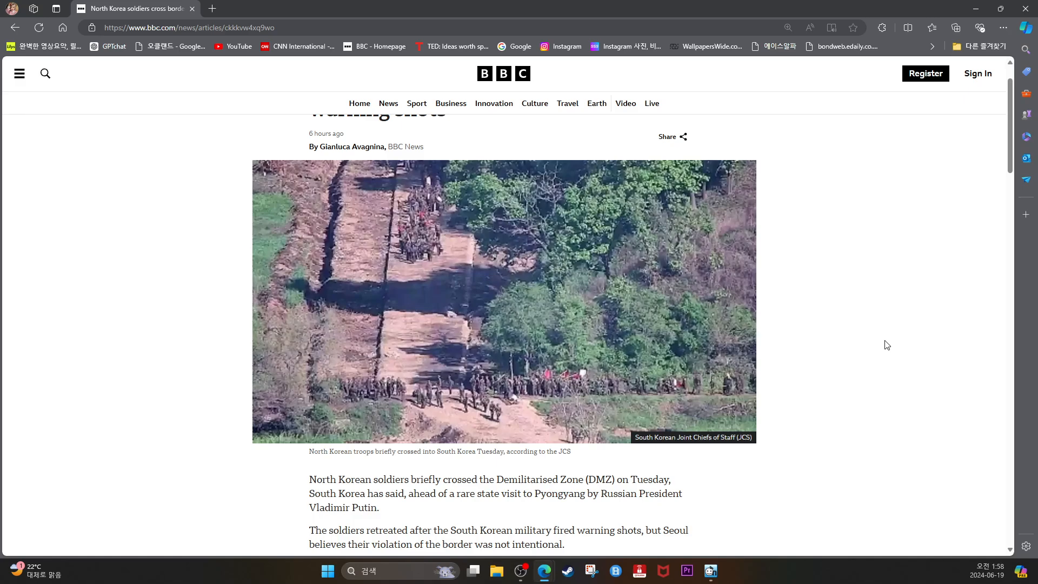
scroll("down", 3)
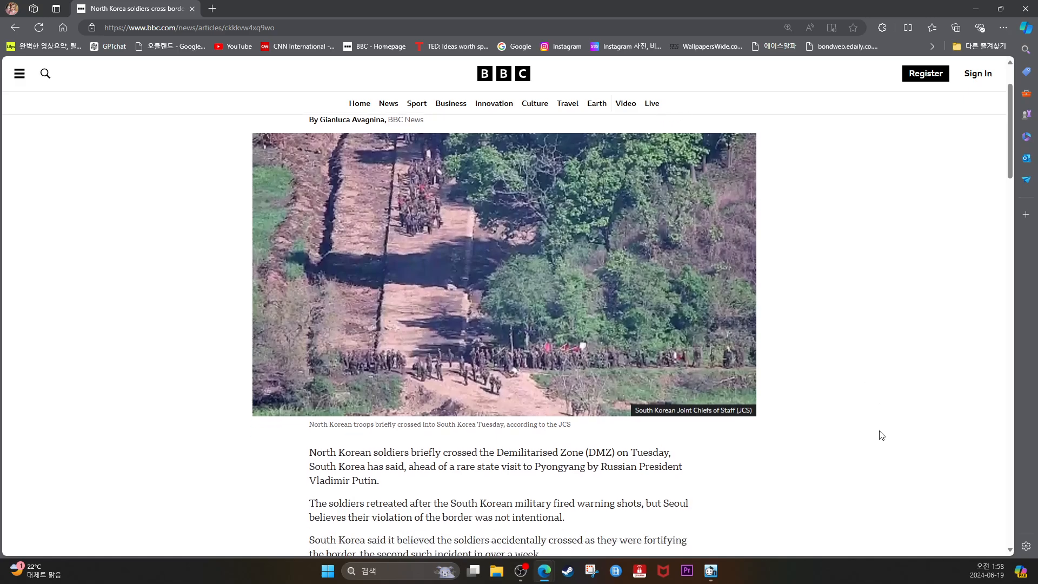
scroll("down", 3)
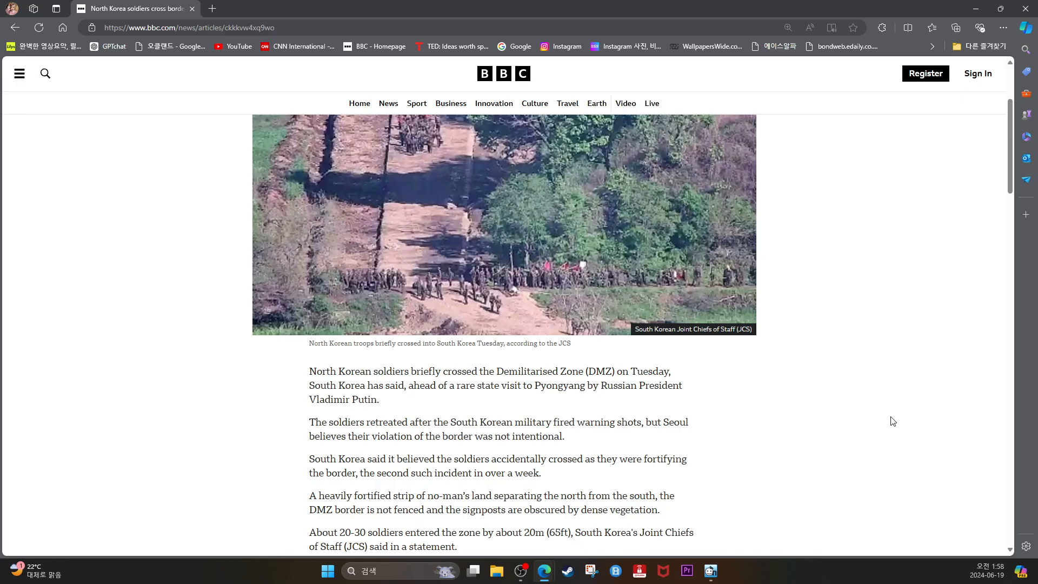
mouse_move(893, 419)
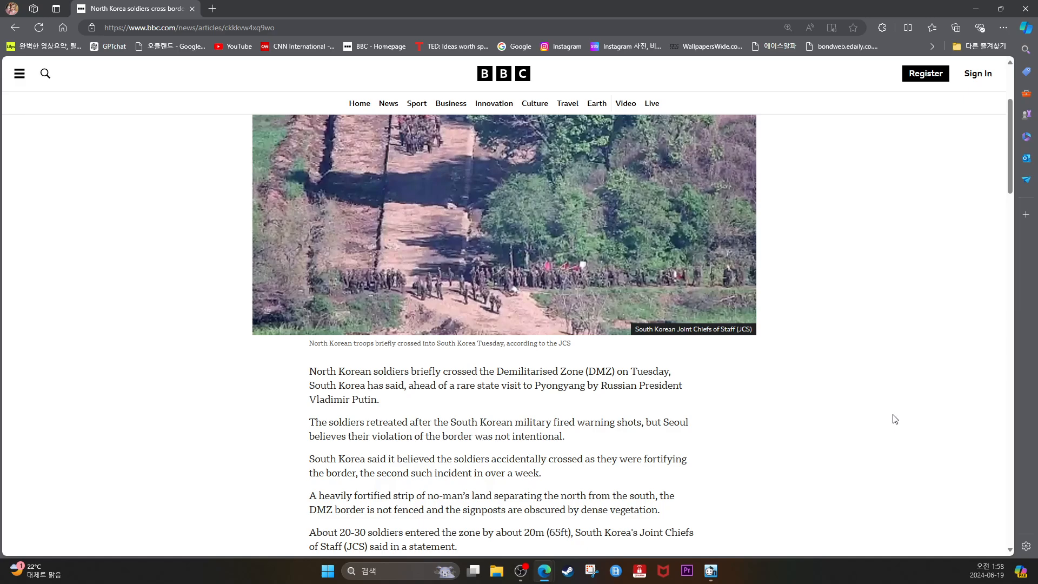
mouse_move(894, 423)
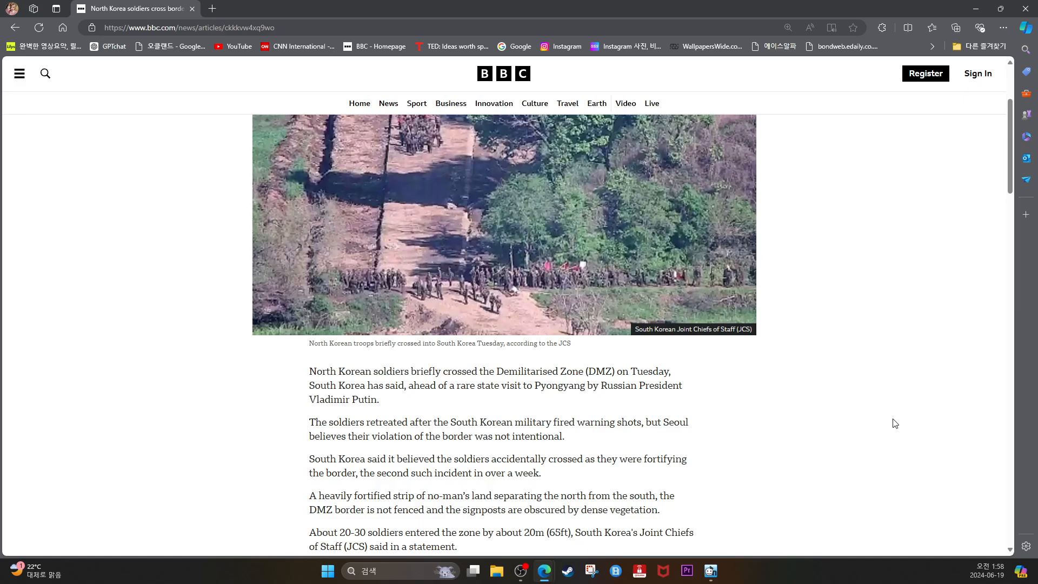
mouse_move(887, 409)
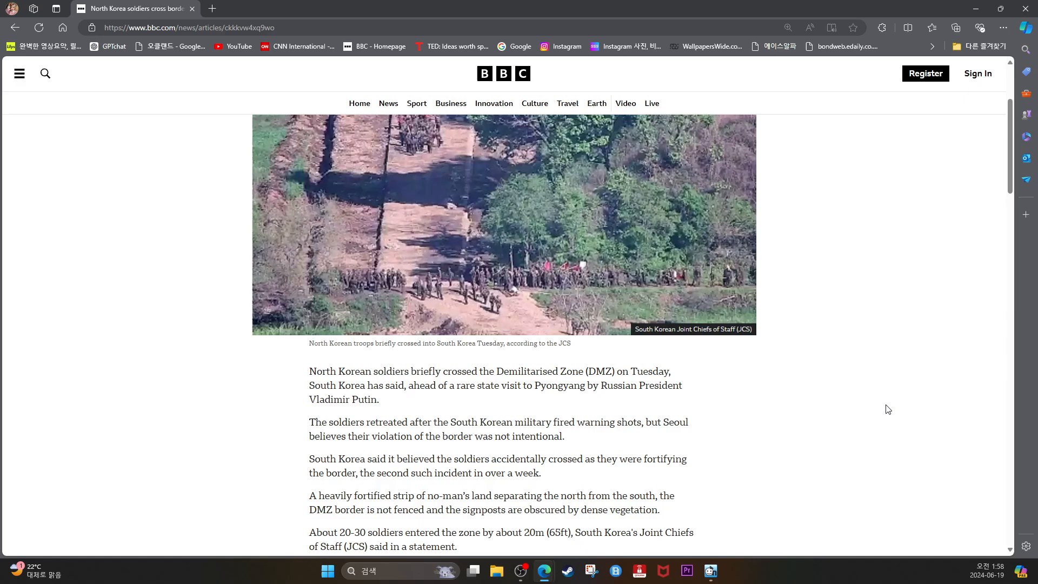
mouse_move(897, 432)
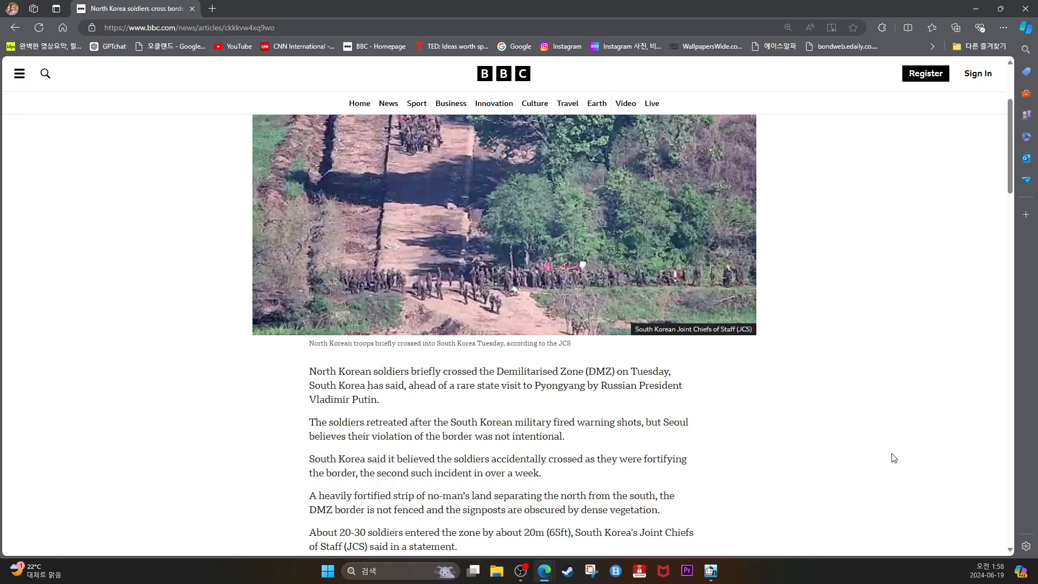
mouse_move(891, 453)
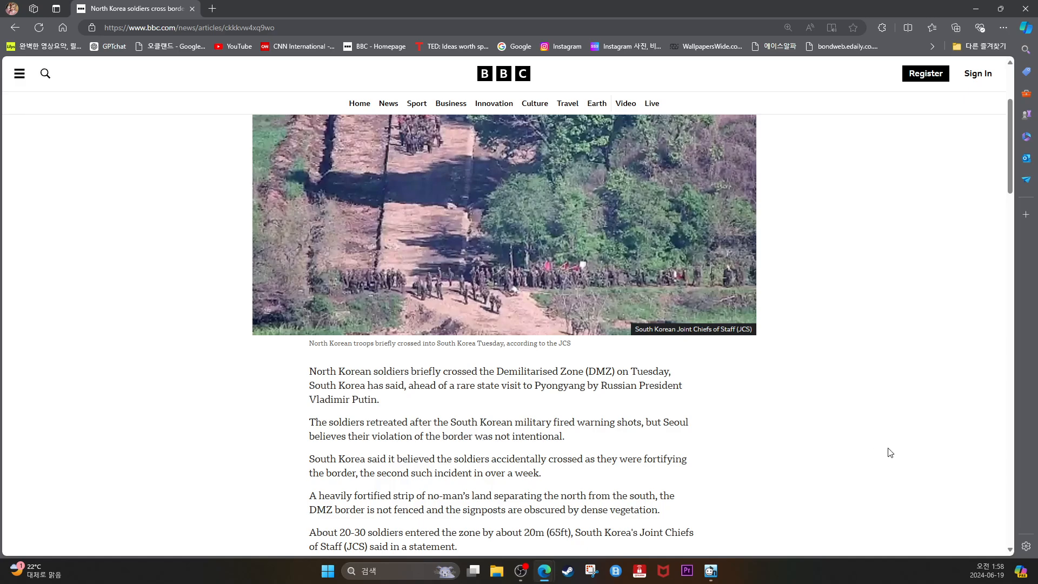
mouse_move(873, 452)
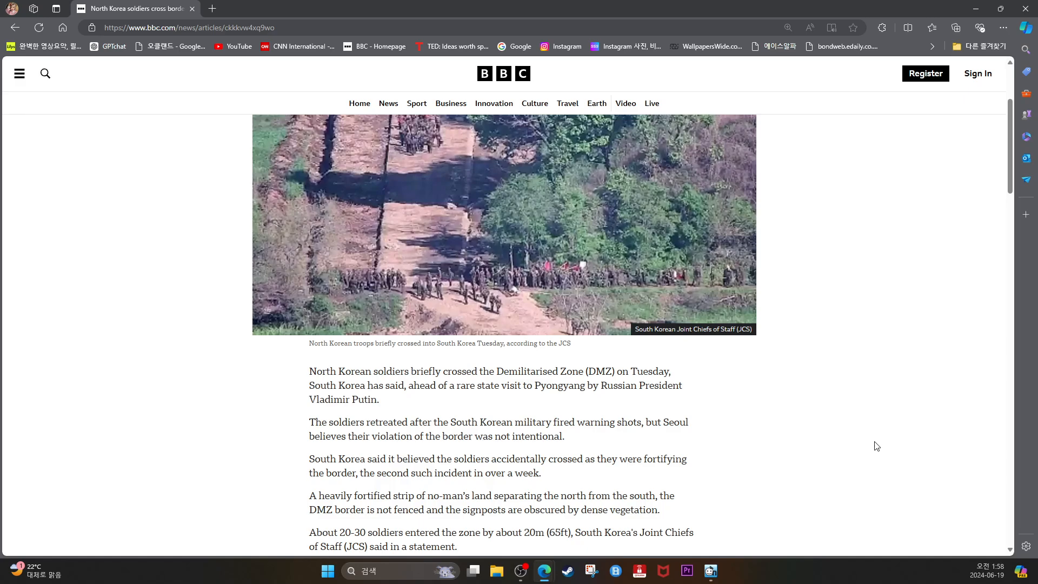
mouse_move(865, 460)
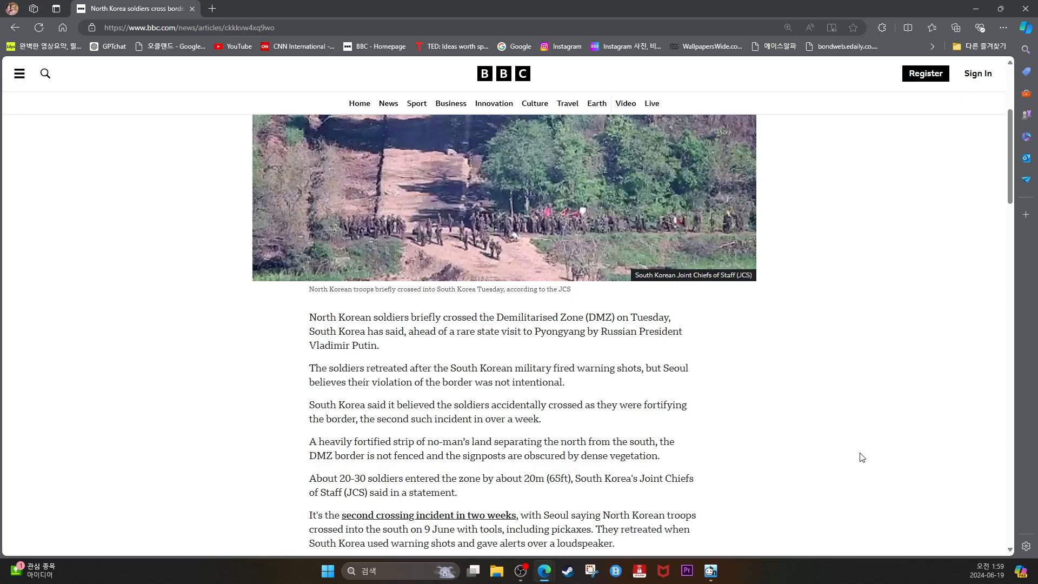
scroll("down", 3)
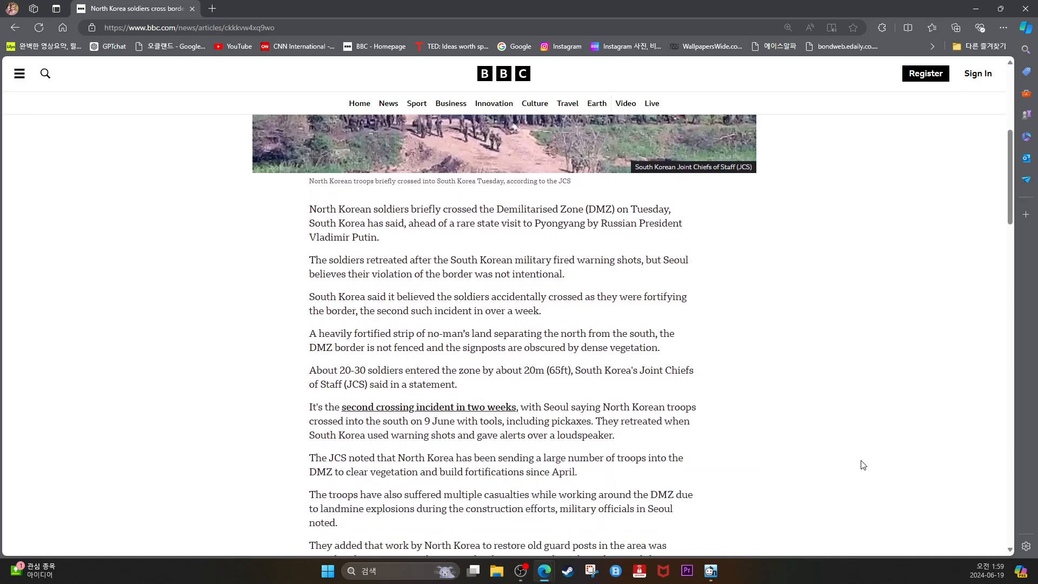
mouse_move(869, 461)
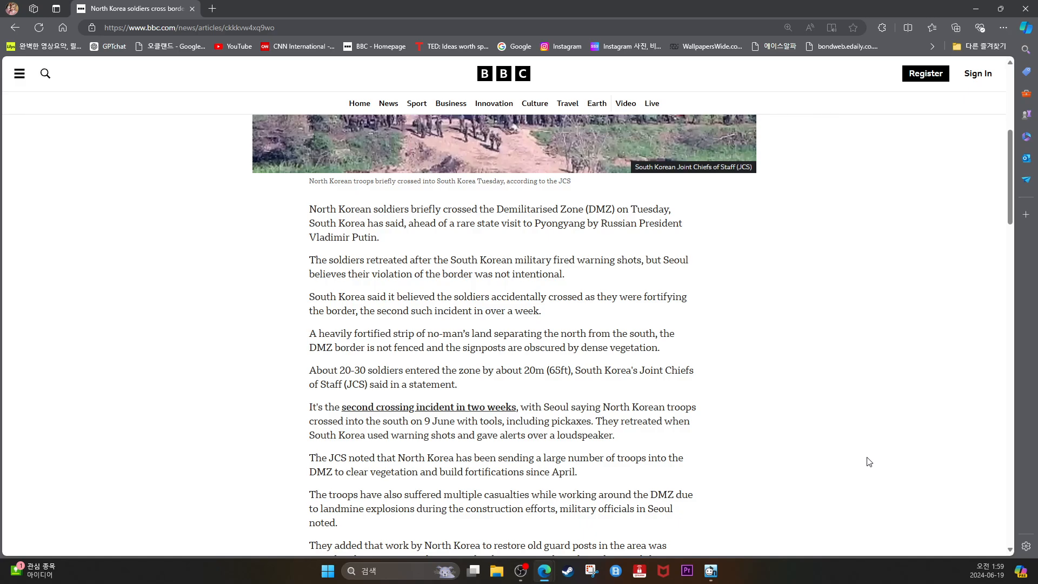
mouse_move(870, 460)
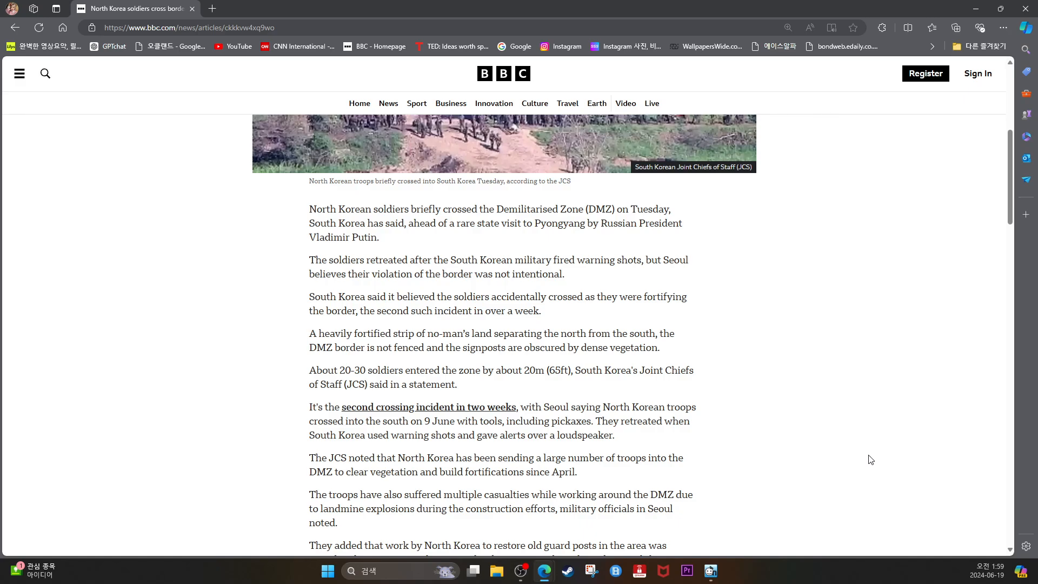
mouse_move(885, 452)
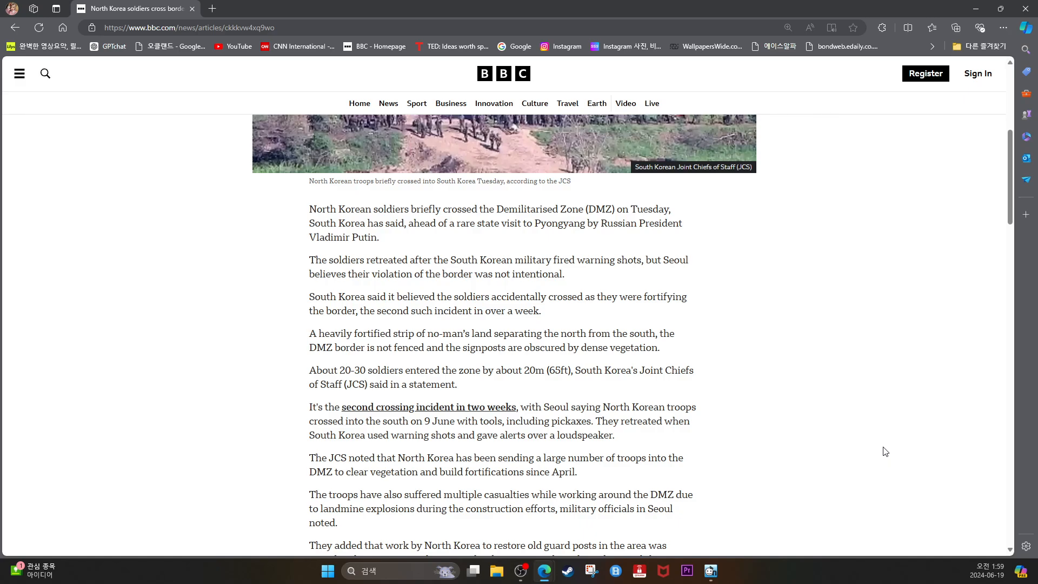
mouse_move(890, 447)
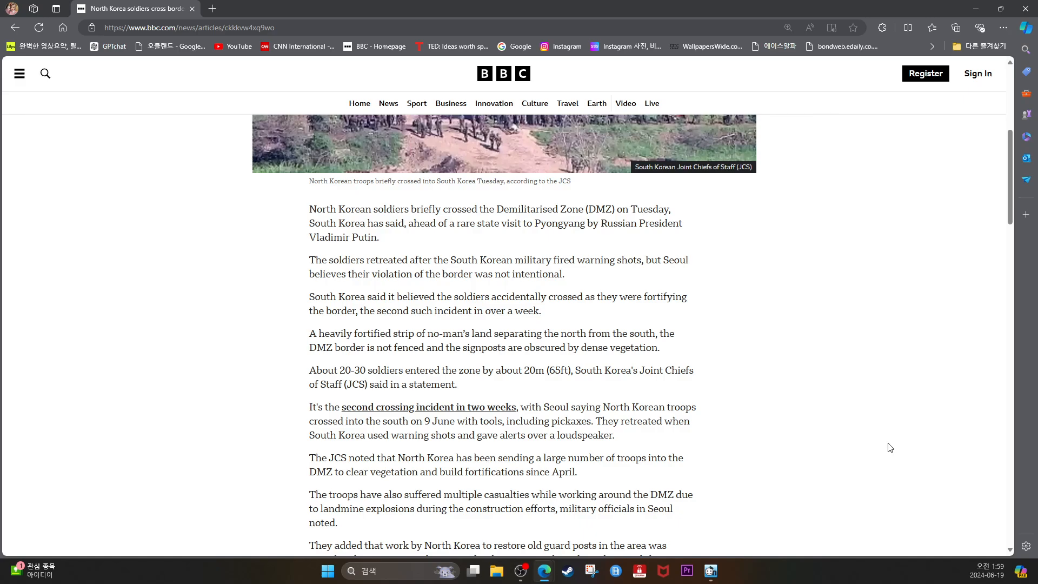
mouse_move(894, 440)
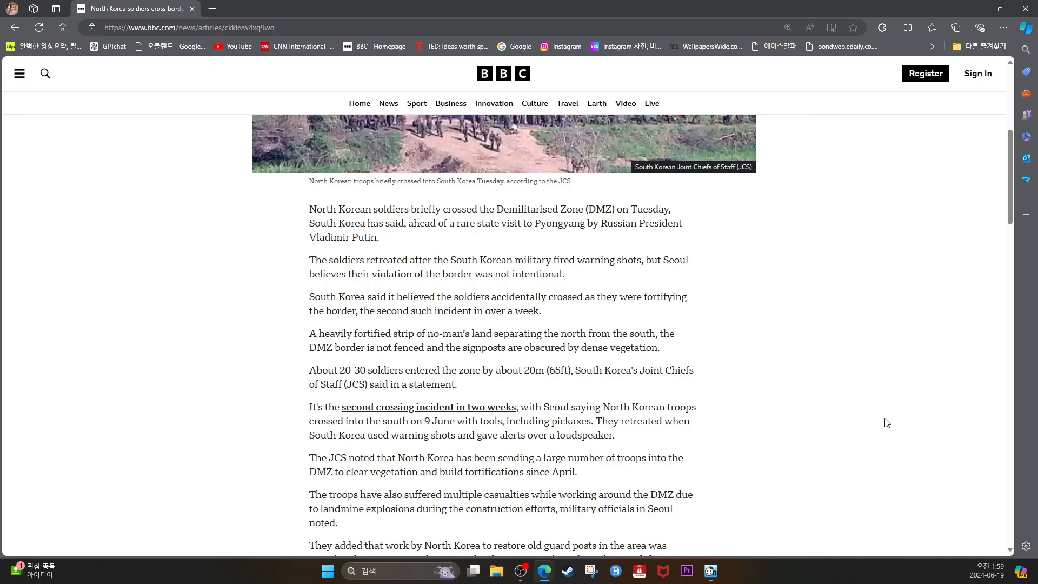
mouse_move(884, 422)
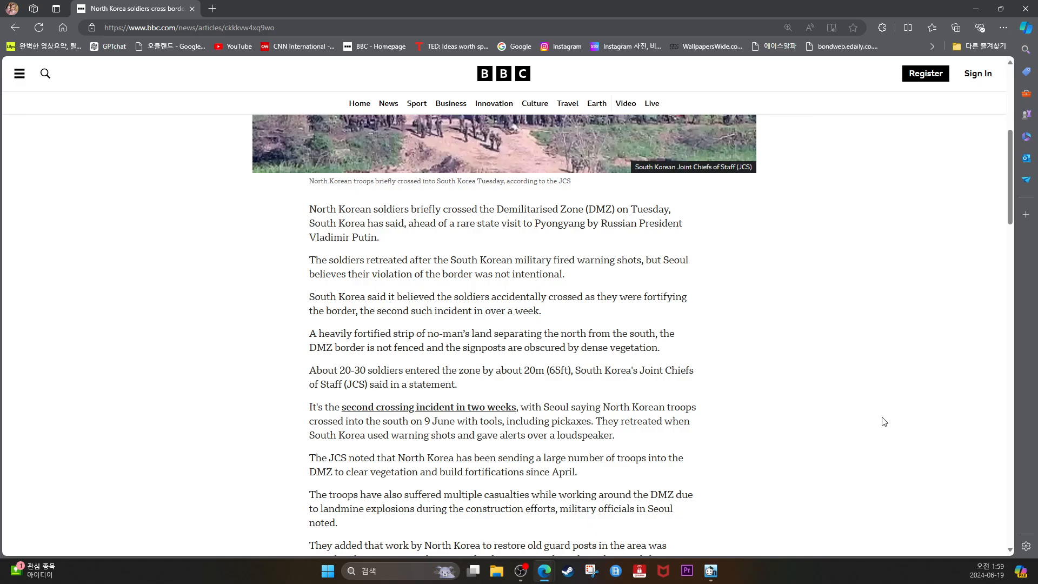
mouse_move(887, 425)
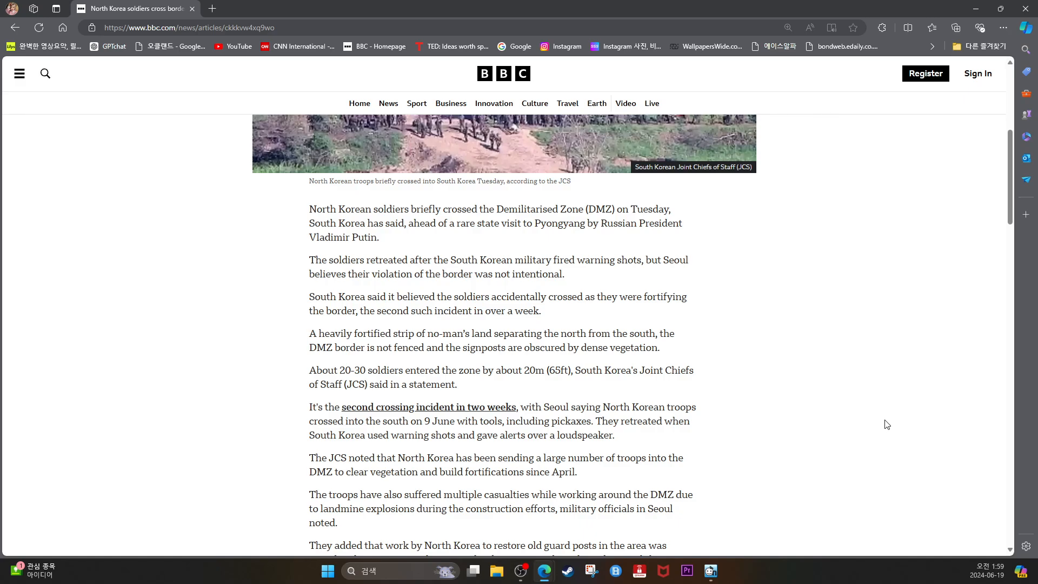
mouse_move(891, 422)
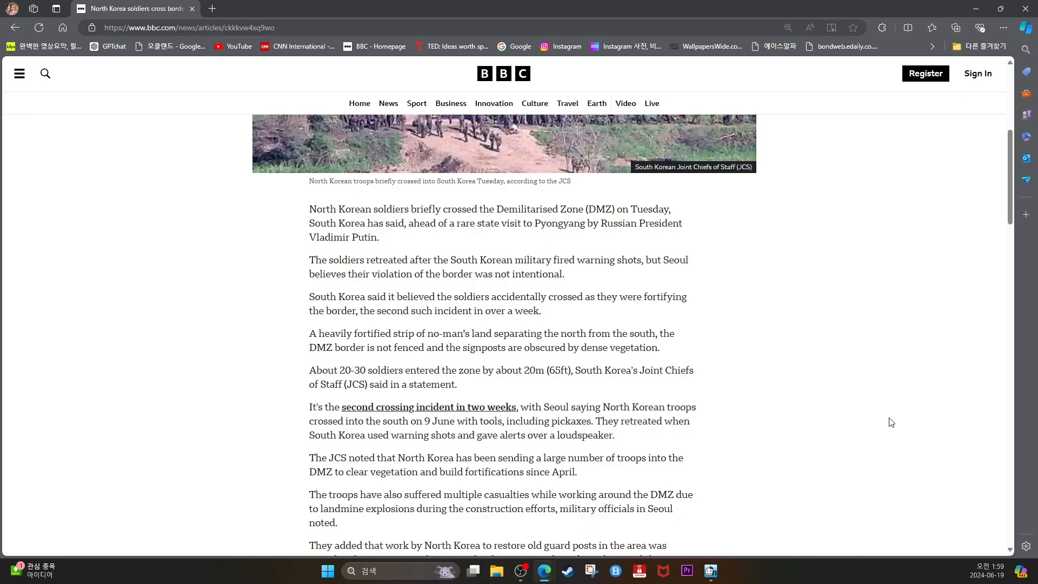
mouse_move(893, 419)
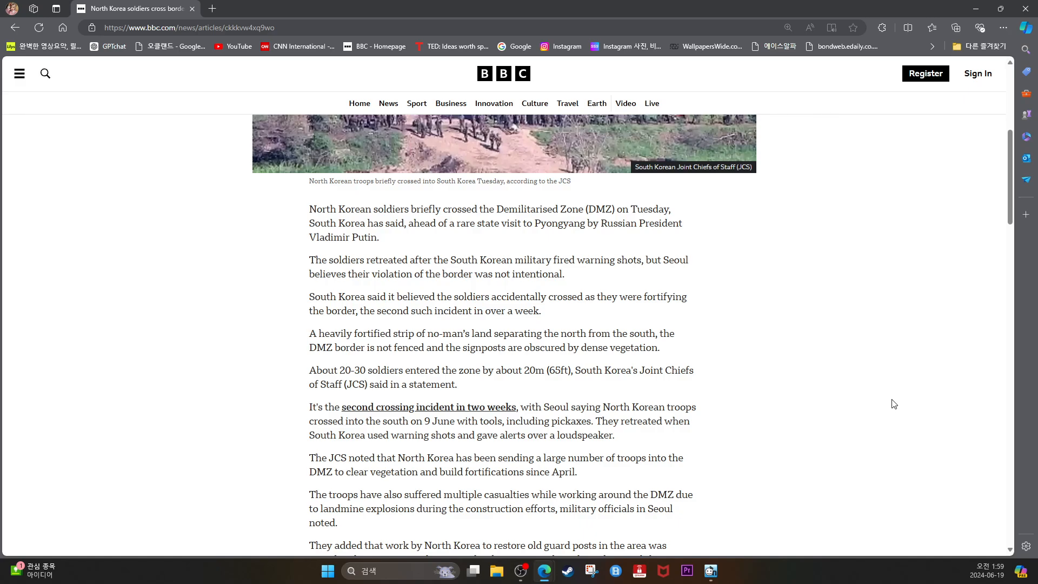
scroll("down", 3)
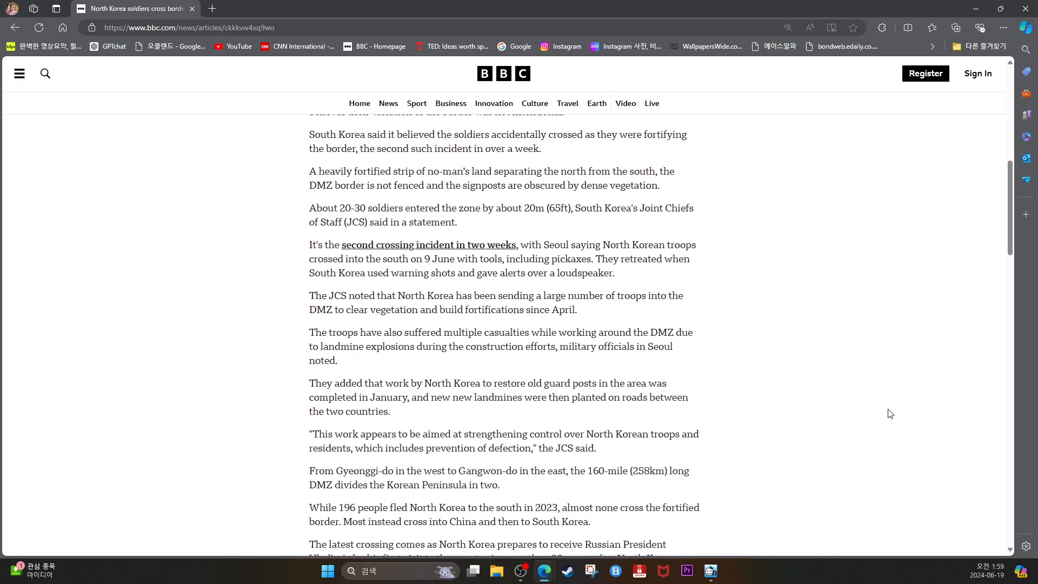
scroll("down", 3)
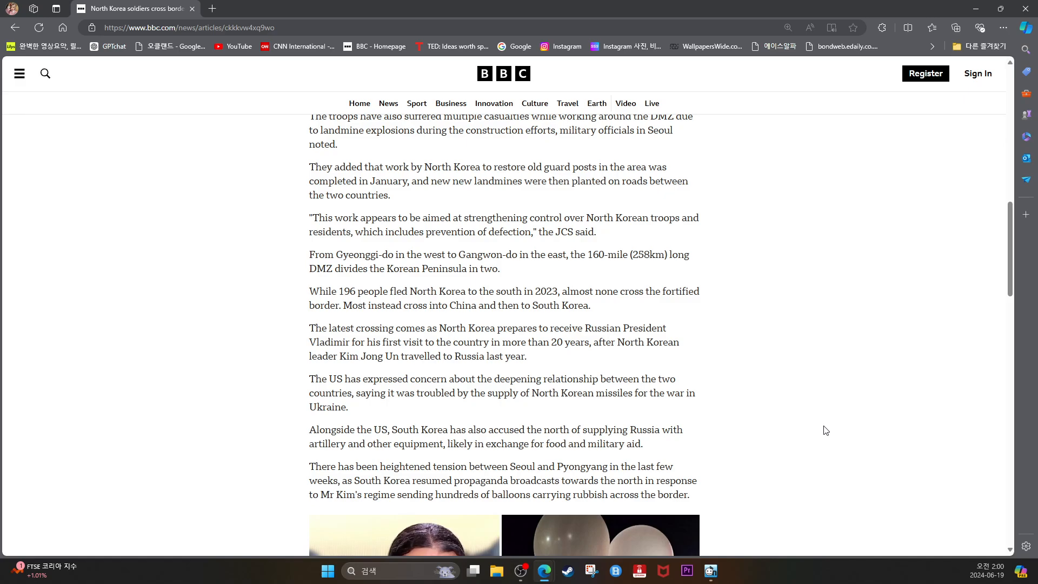
mouse_move(790, 472)
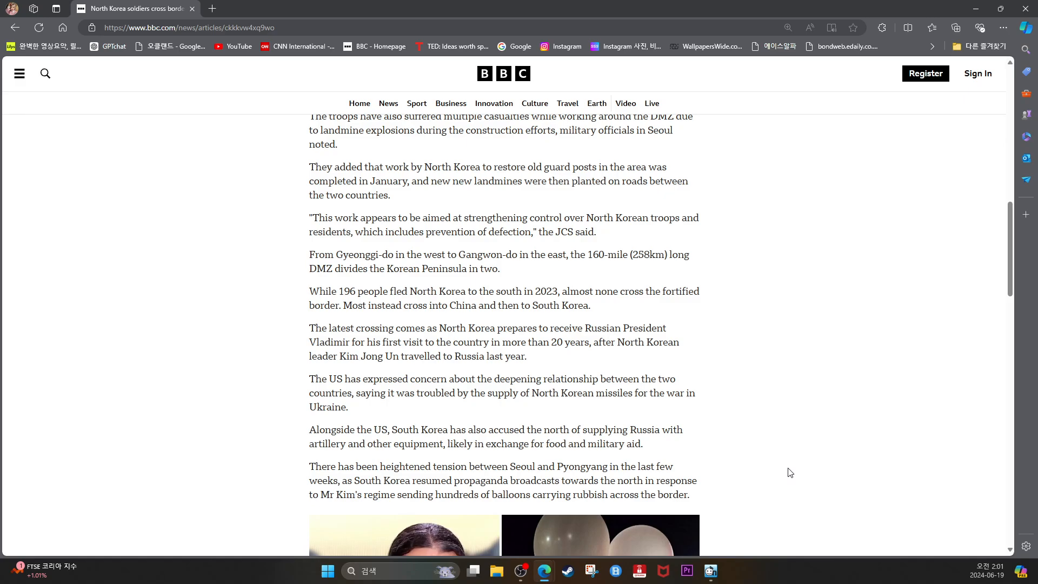
mouse_move(807, 469)
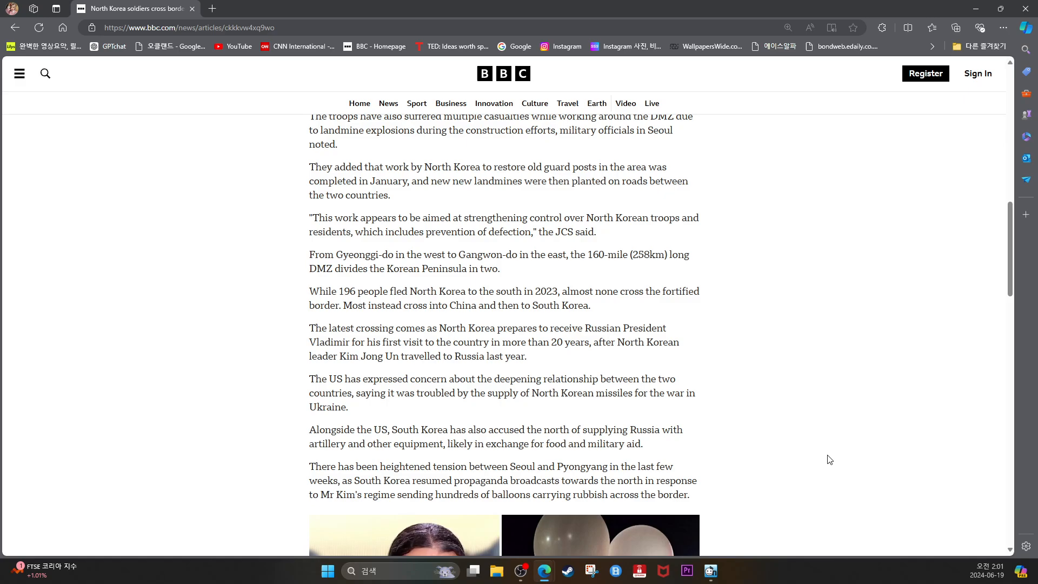
scroll("down", 3)
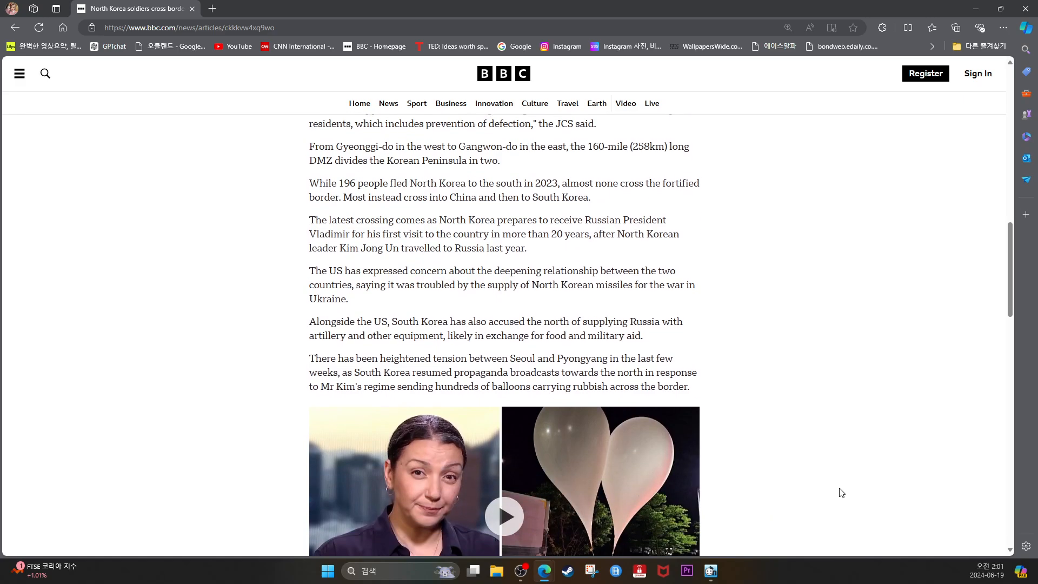
scroll("down", 3)
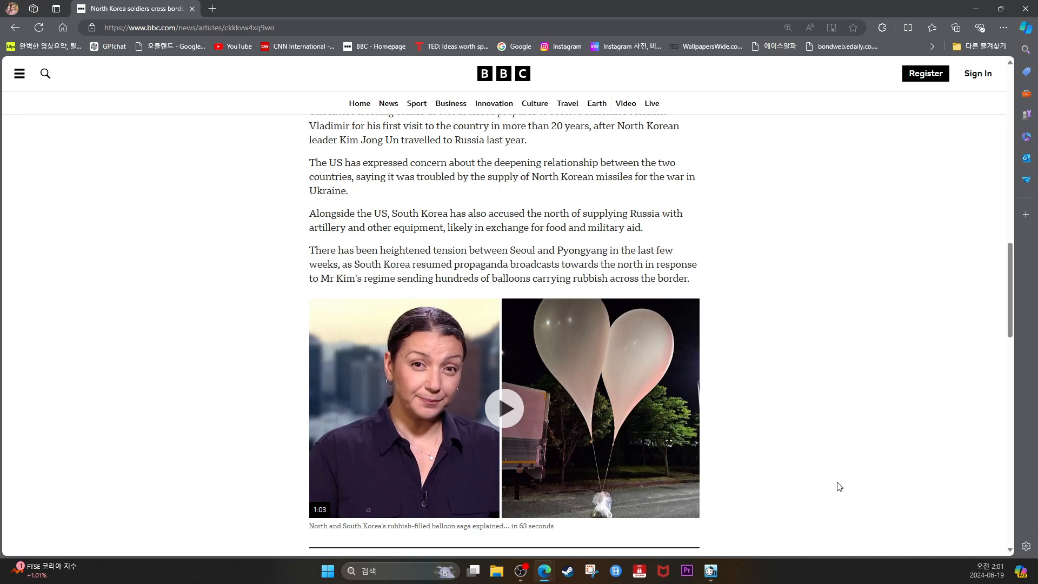
mouse_move(824, 444)
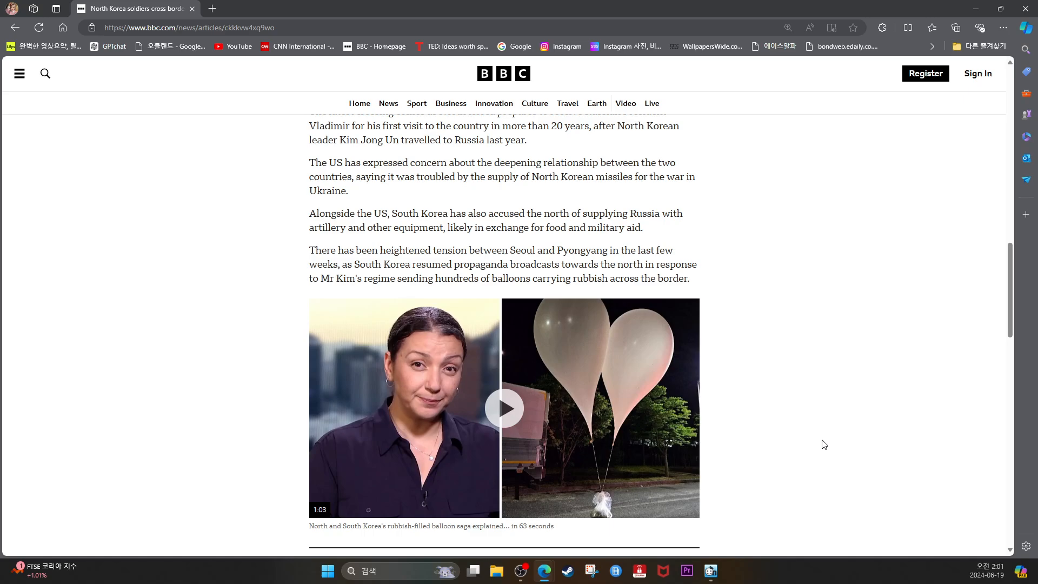
mouse_move(827, 441)
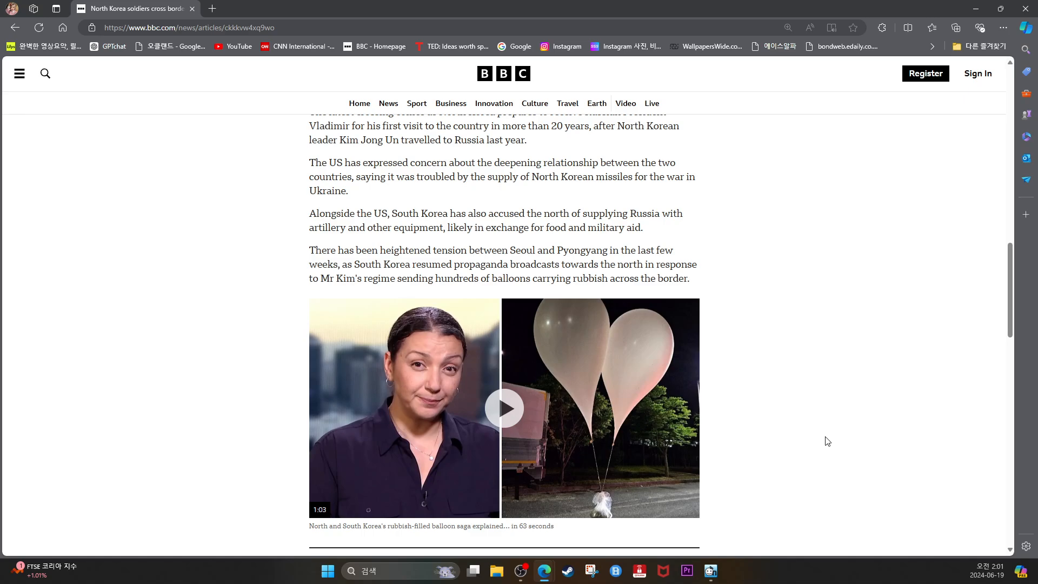
mouse_move(876, 459)
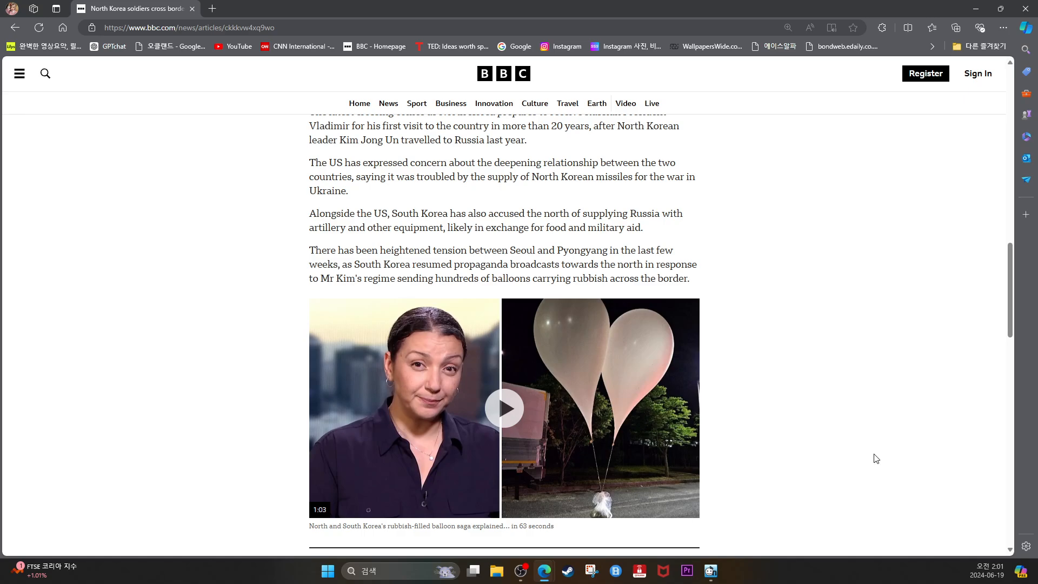
scroll("down", 3)
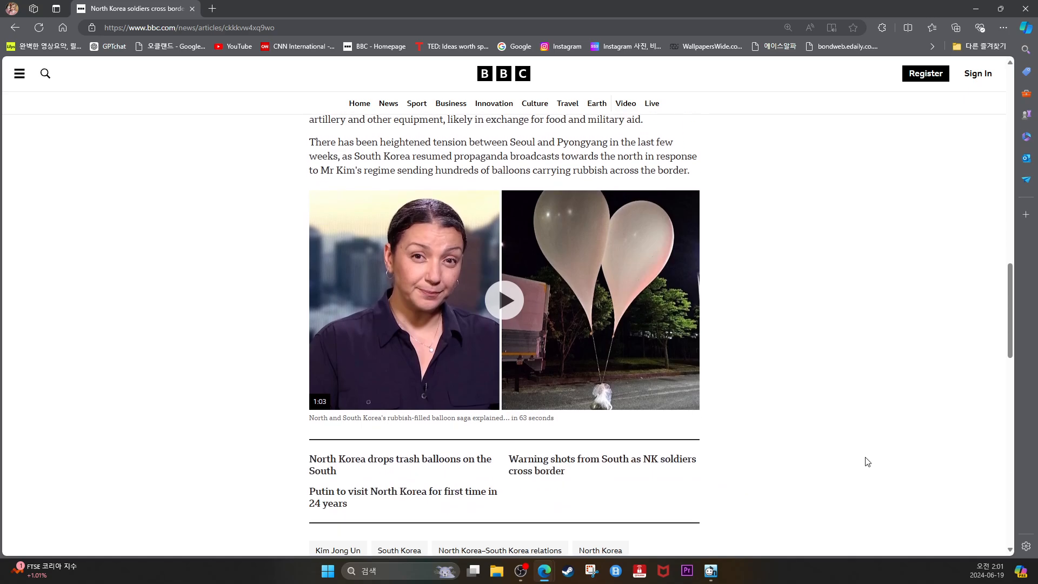